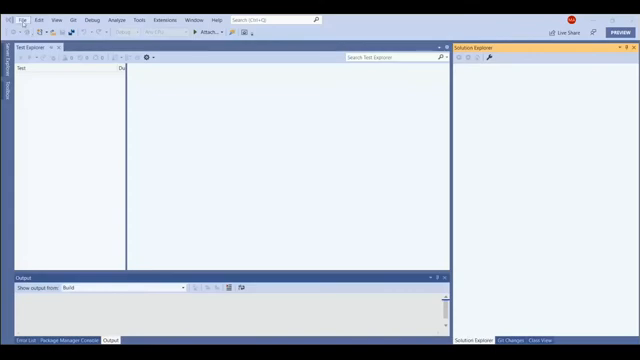
- Start a new NUnit Test Project (.NET Core) named StackDemo for project and solution
click(12, 18)
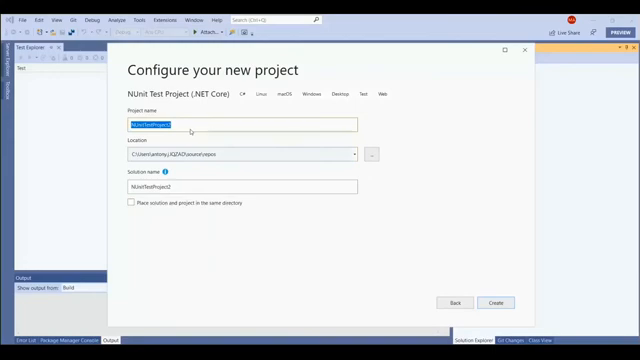
text(N)
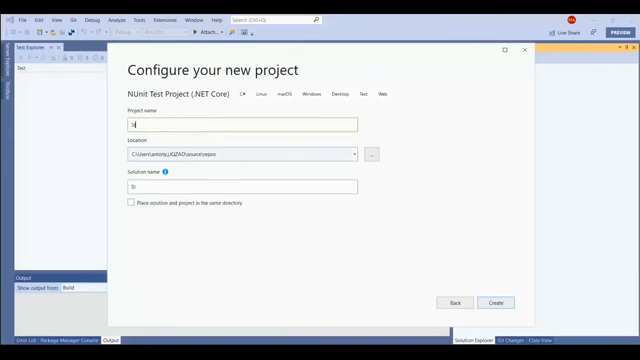
text(StackOn)
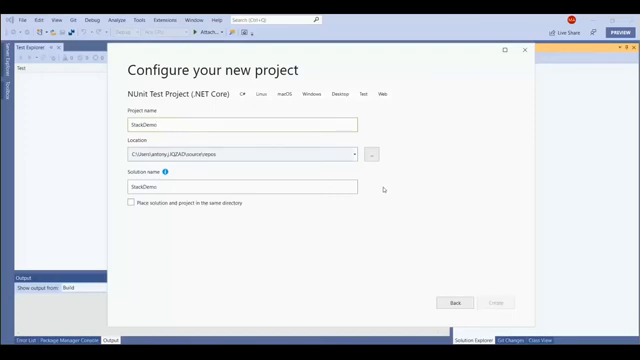
- Create the StackDemo project and view UnitTest1.cs with its Tests class
click(488, 303)
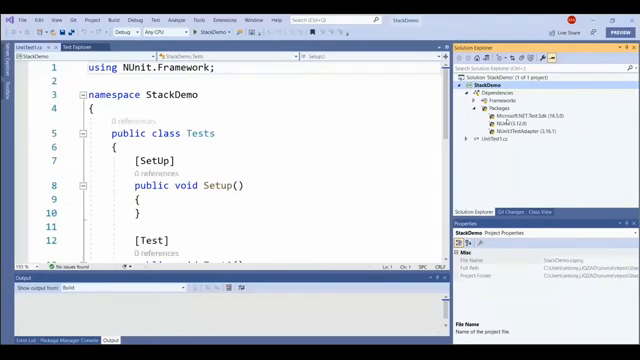
scroll(down, 3)
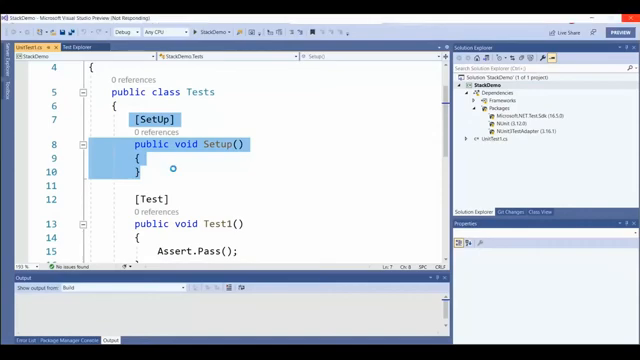
- Remove the Setup method and declare 'IWebDriver driver;' at the top of Test1
key(Delete)
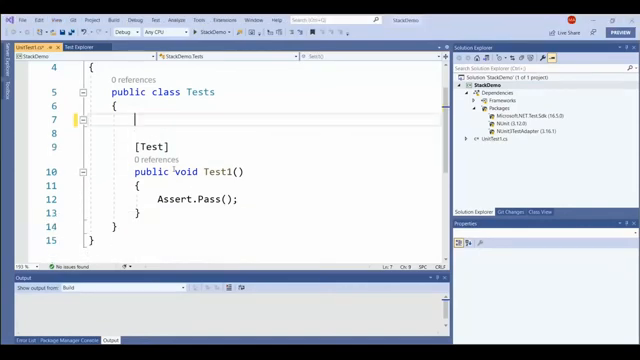
scroll(down, 3)
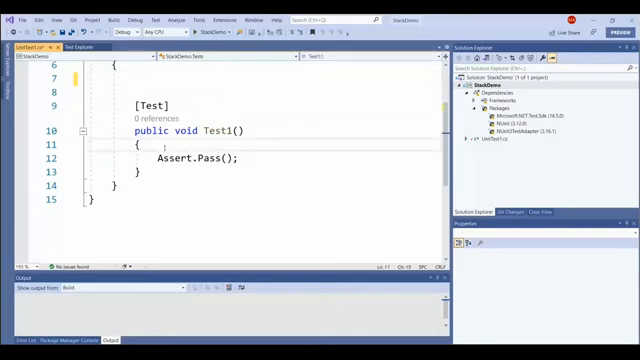
key(enter)
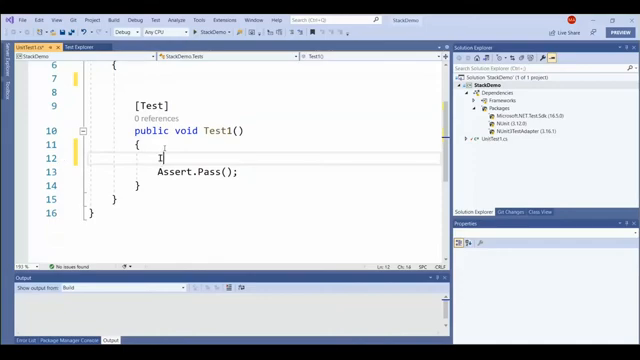
text(web)
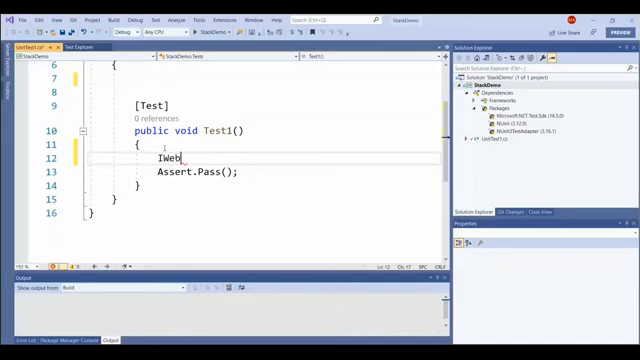
text(Driver)
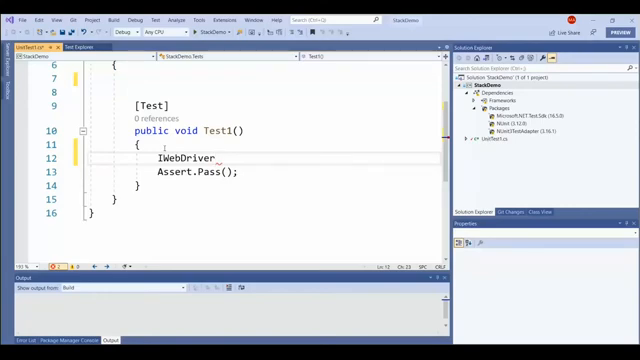
text(driver)
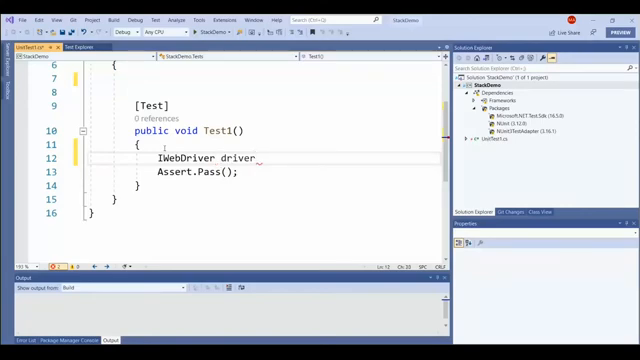
text(;)
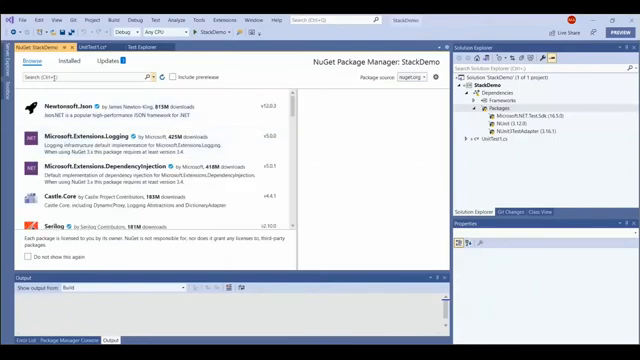
- Install Selenium.Support 3.141.0 with its Selenium.WebDriver 3.141.0 dependency from NuGet
text(selenium support)
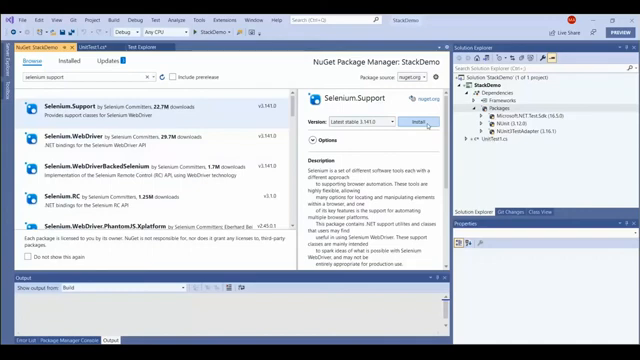
click(399, 123)
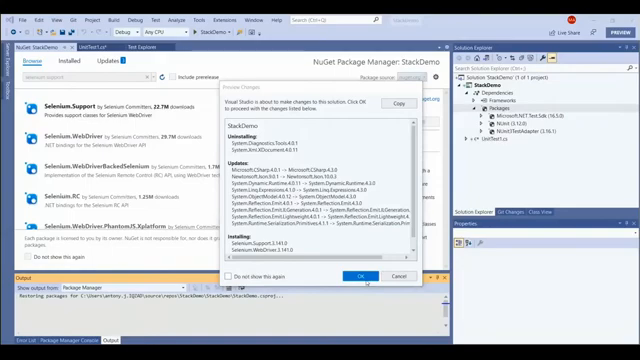
click(384, 274)
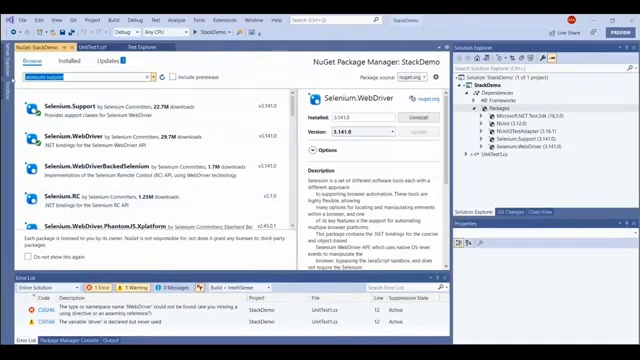
- Search for and install WebDriverChromeDriver 2.10.0 from NuGet
text(webdriverchrome)
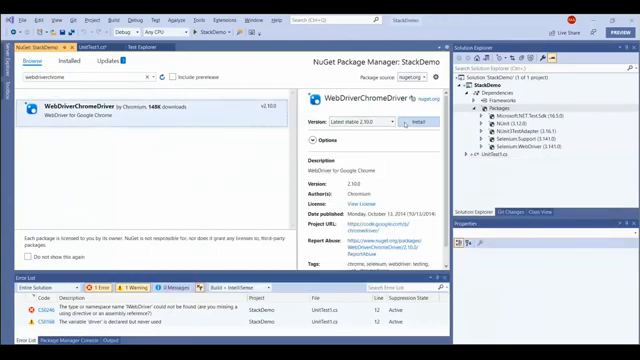
click(413, 121)
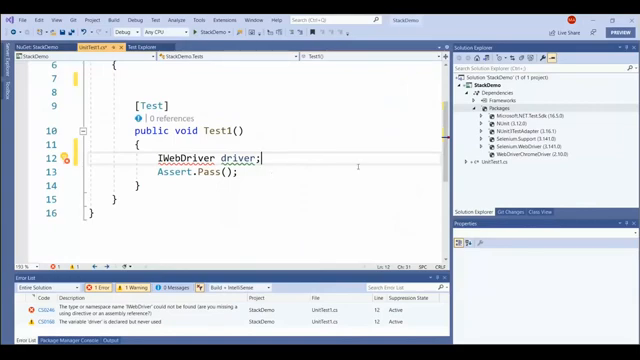
mouse_move(357, 165)
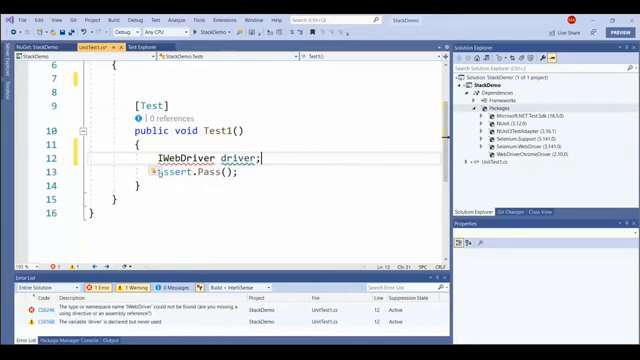
- Add 'using OpenQA.Selenium;' through Quick Actions so IWebDriver resolves
click(155, 169)
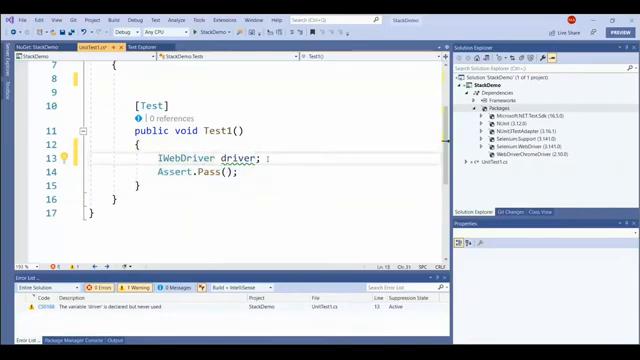
key(enter)
text(DesiredCapabilities)
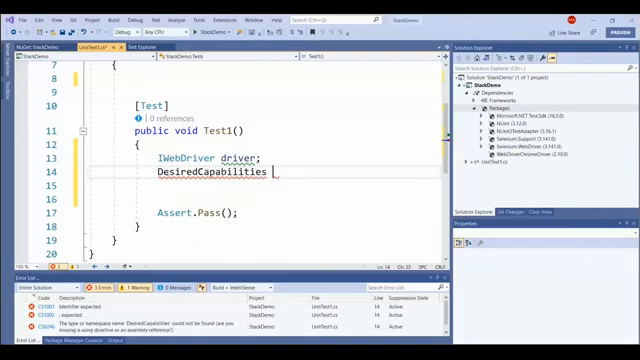
- Declare 'DesiredCapabilities cap = new DesiredCapabilities();' in Test1
text(cap)
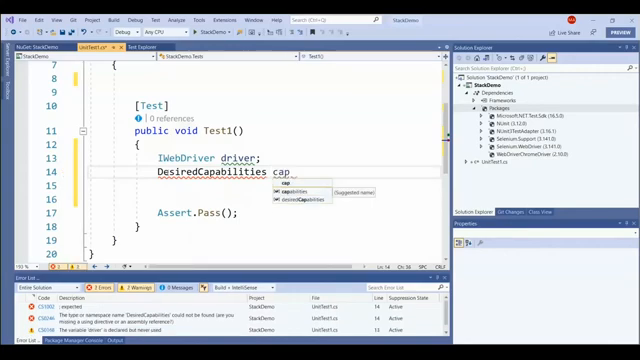
text(=)
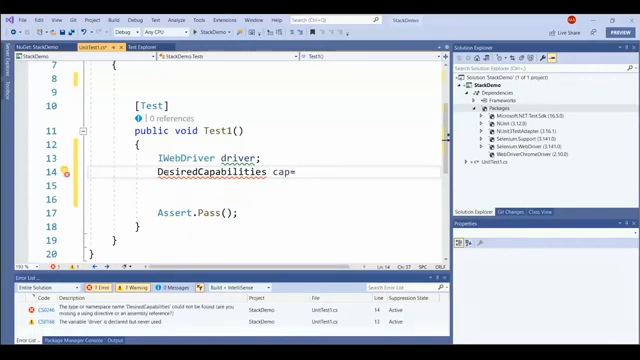
text(new)
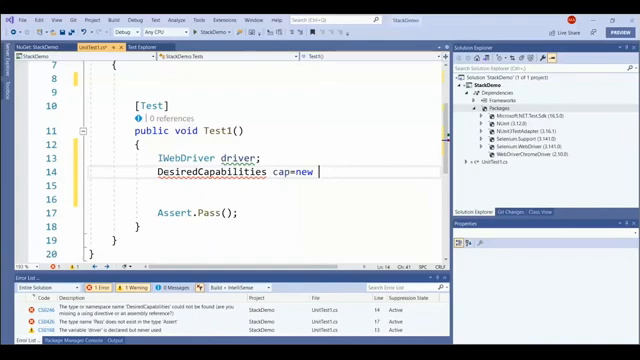
text(DesiredCapabilities)
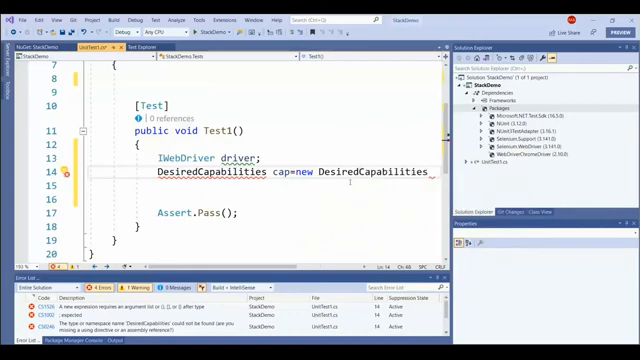
text(())
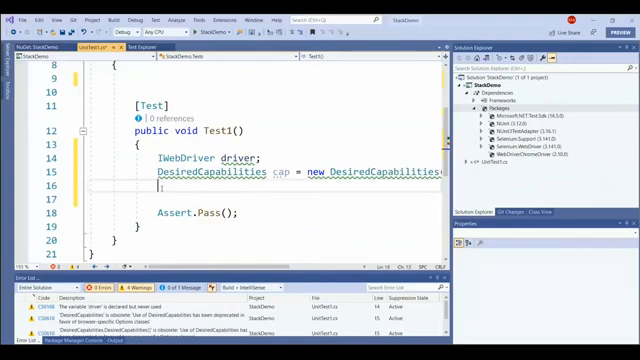
- Add cap.SetCapability("os", "Windows") below the capabilities declaration
text(c)
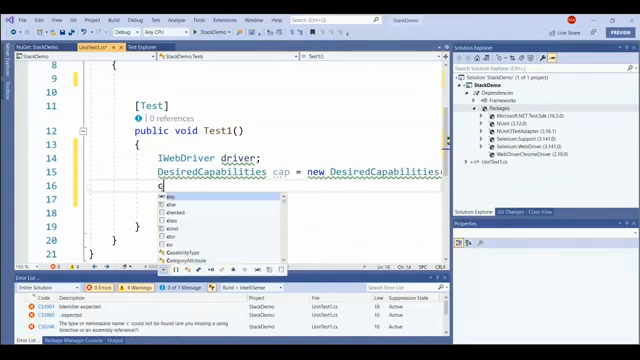
text(ap)
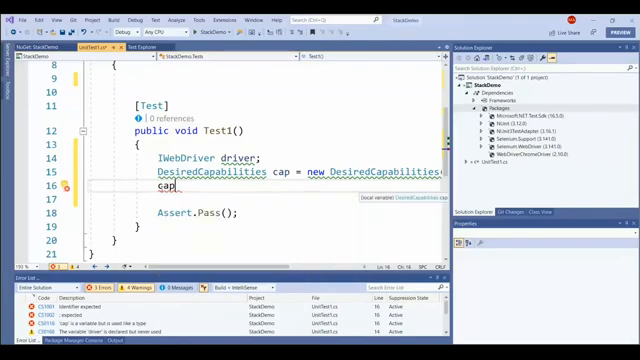
text(.)
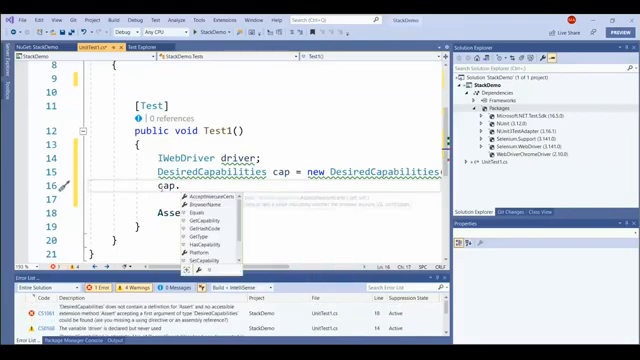
text(set)
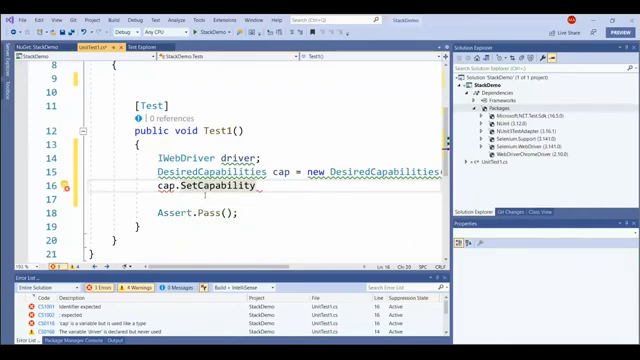
text(()
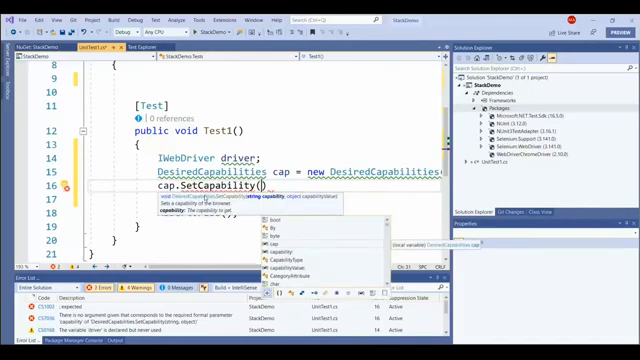
text(")
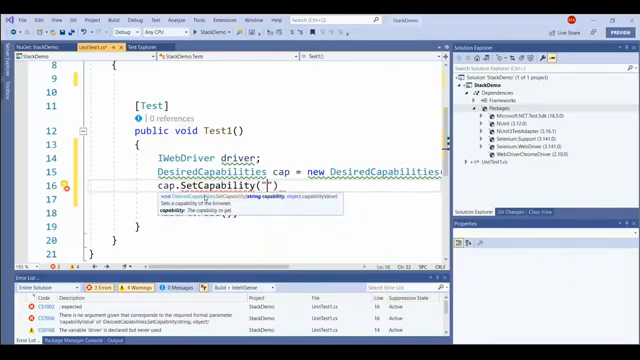
text(os",")
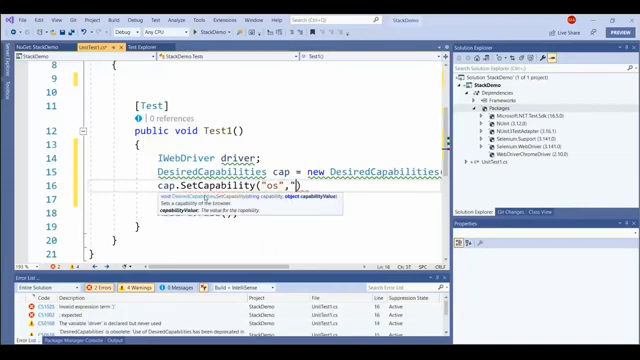
text(Windows);)
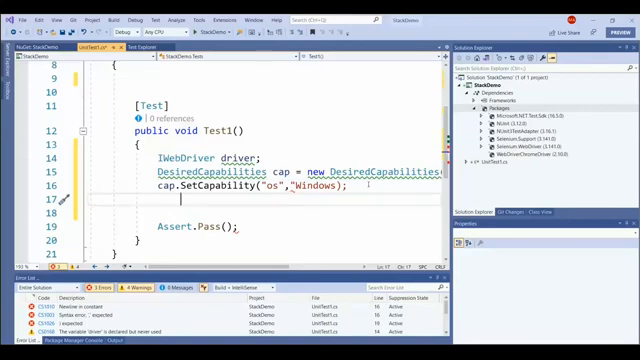
- Assign driver a new RemoteWebDriver built from a hub Uri and cap
text(driver=new)
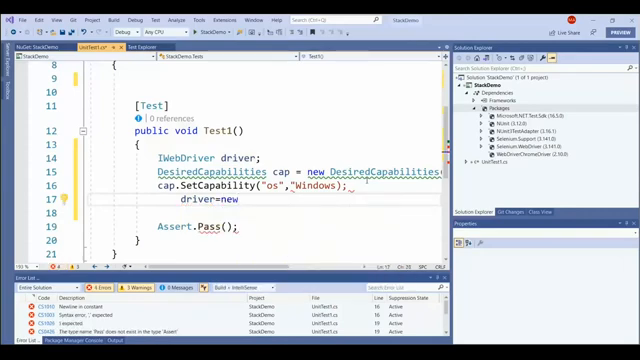
text(Remote)
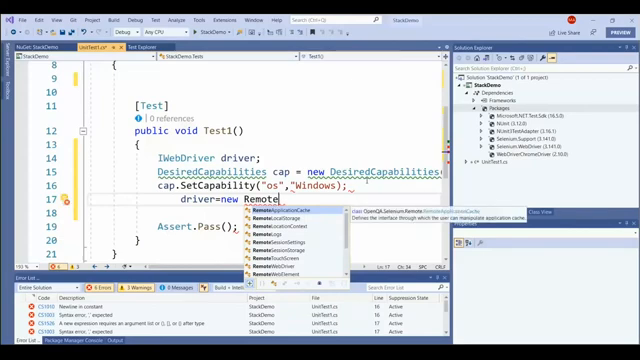
text(WebDriver)
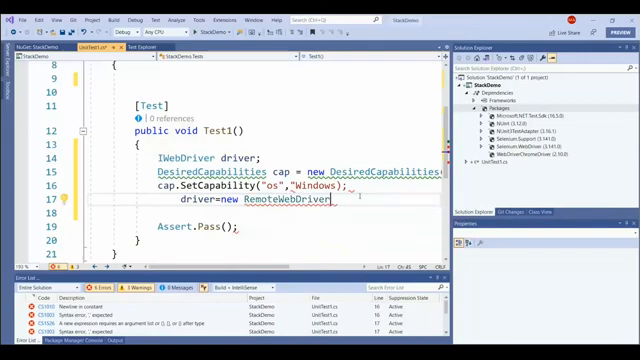
text(())
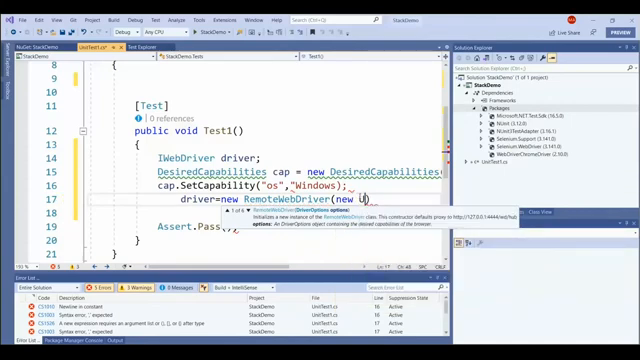
text(Uri()
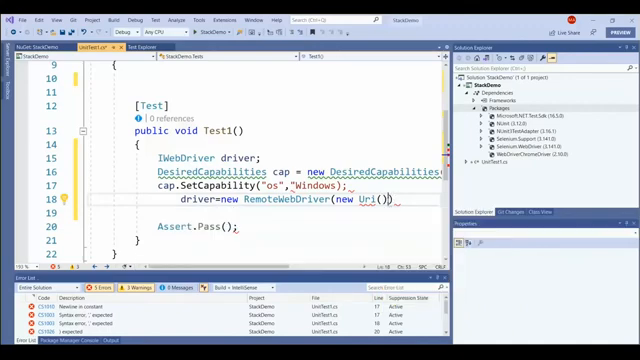
text(,)
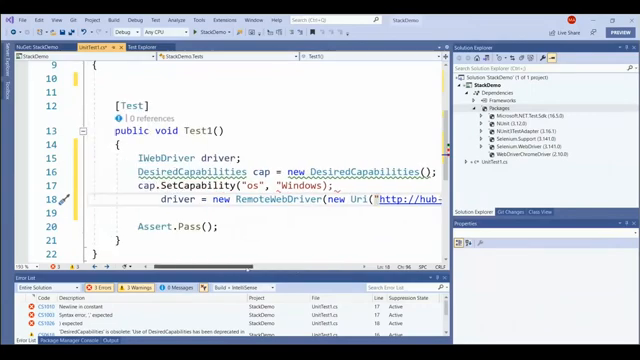
- Scroll the editor sideways to review the BrowserStack and Mac Safari capability lines
scroll(right, 3)
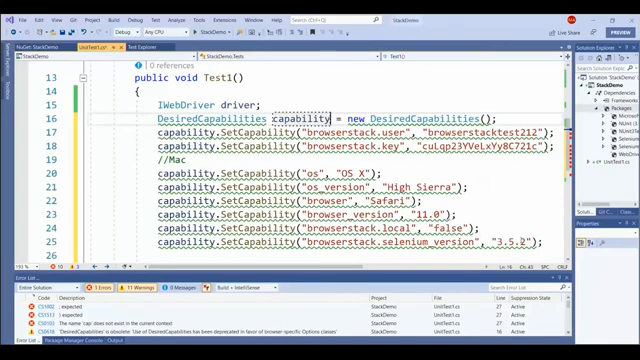
- Scroll to the RemoteWebDriver line now pointing at the BrowserStack hub-cloud URL
scroll(down, 3)
text(d)
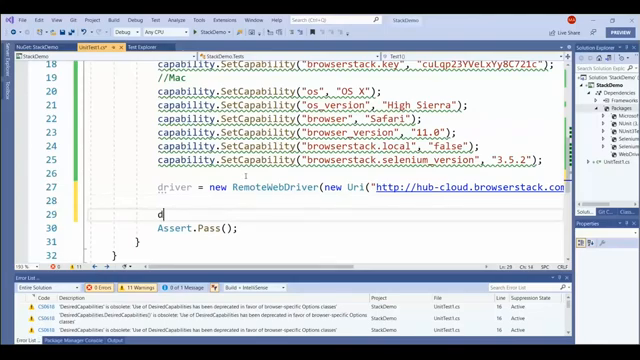
text(river.)
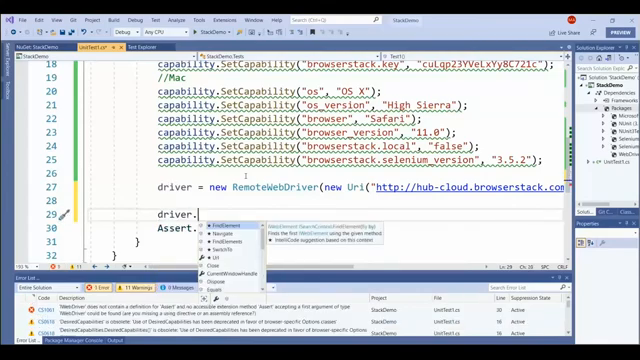
text(na)
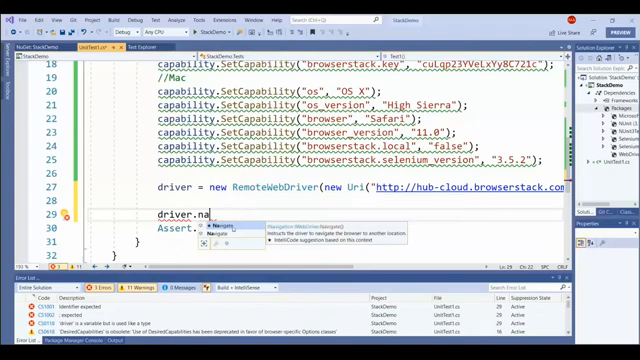
text(Navigate)
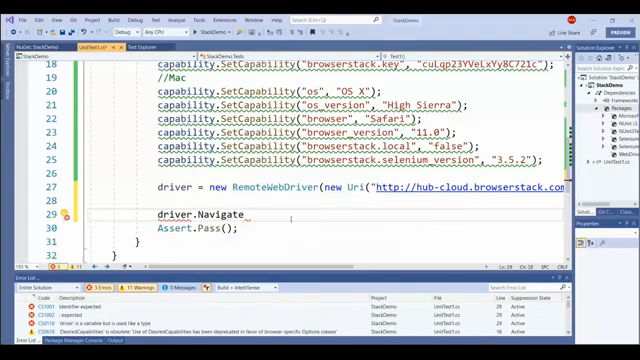
text(())
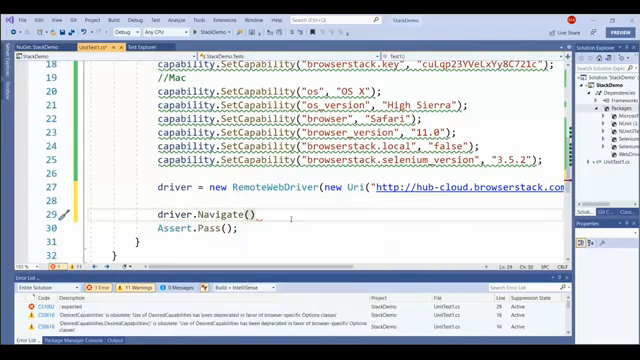
text(.GoToUrl()
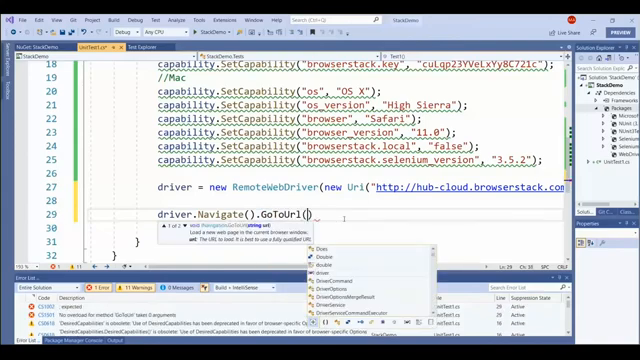
text(")
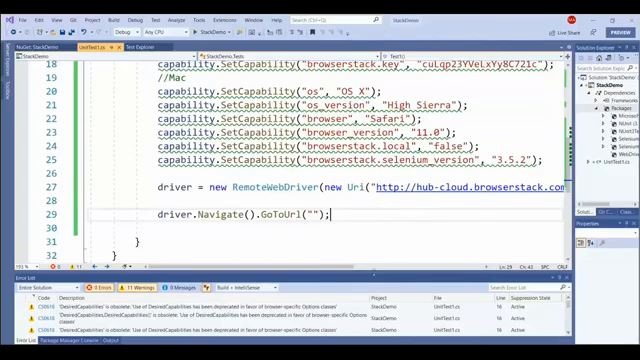
text(https://www.google.com/webhp?authuser=1)
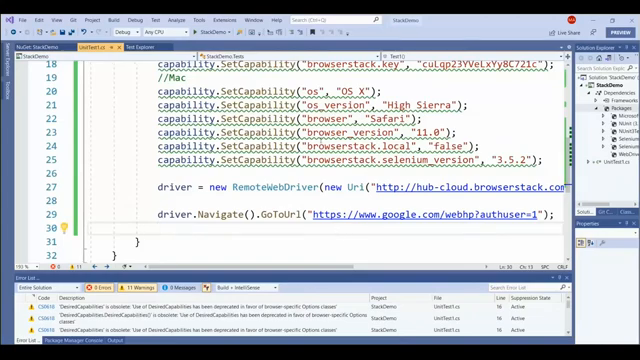
- Rebuild the StackDemo solution and check the build log reports no issues
scroll(up, 3)
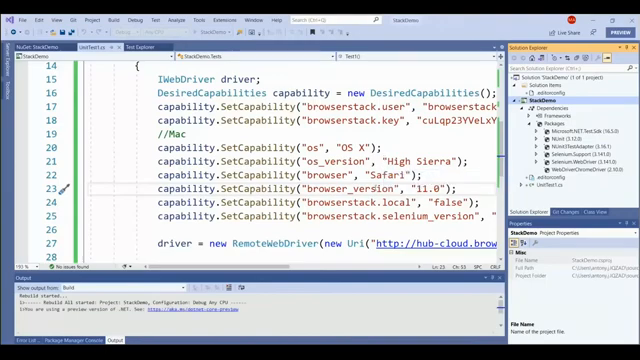
scroll(down, 3)
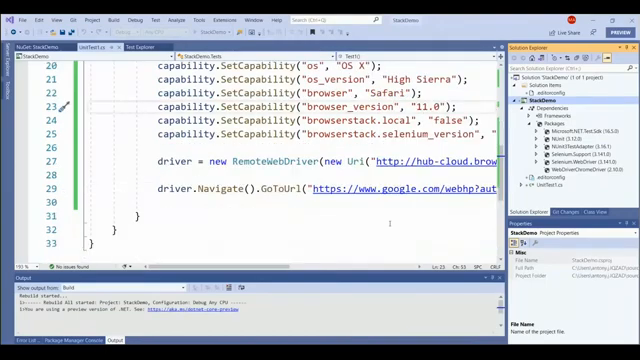